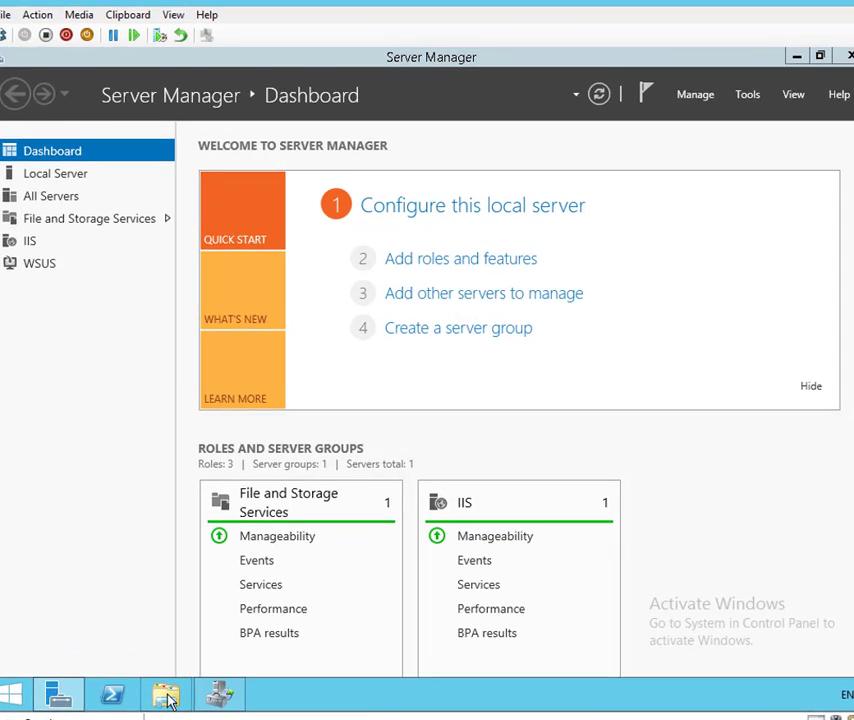
Browse from This PC into E:\Labfiles\Mod09\Data to view its month-named text files
left_click(164, 694)
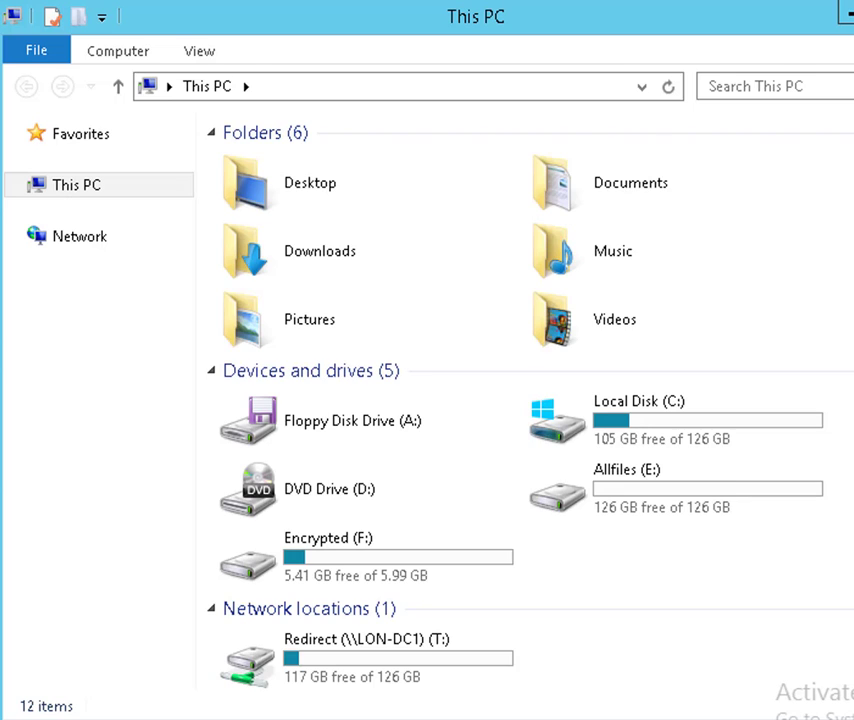
mouse_move(632, 498)
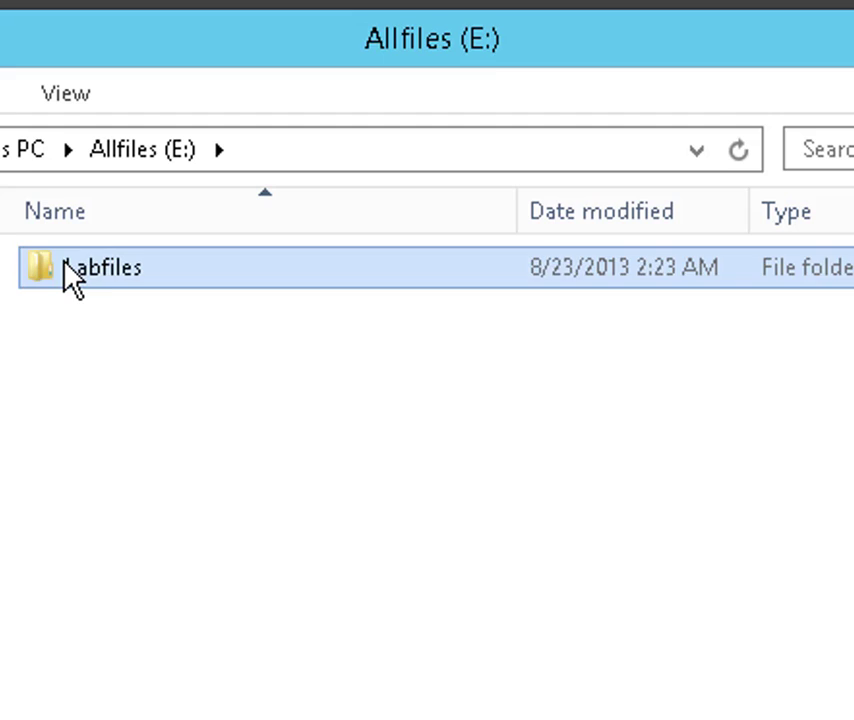
double_click(100, 268)
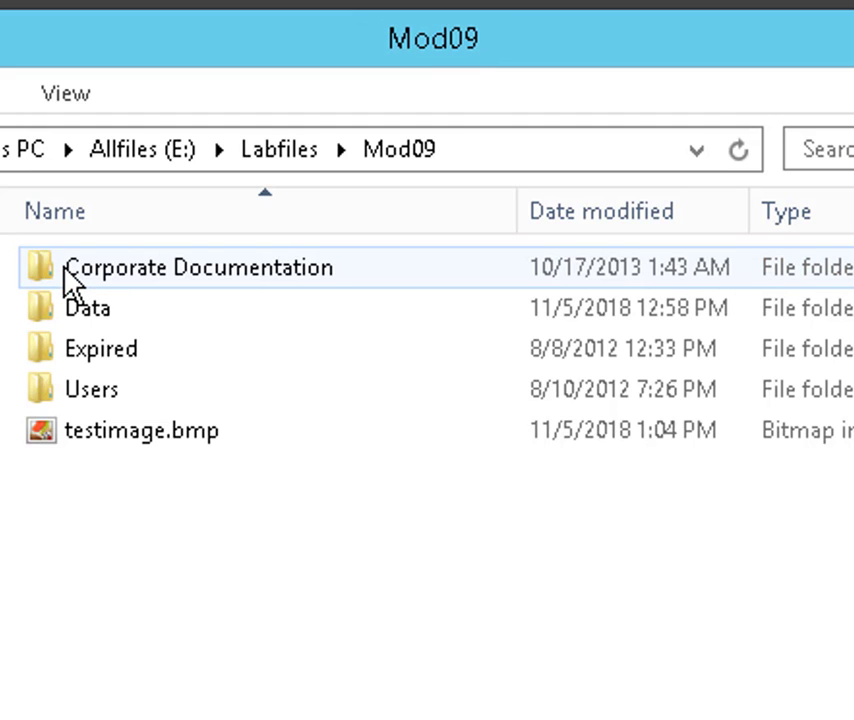
left_click(88, 308)
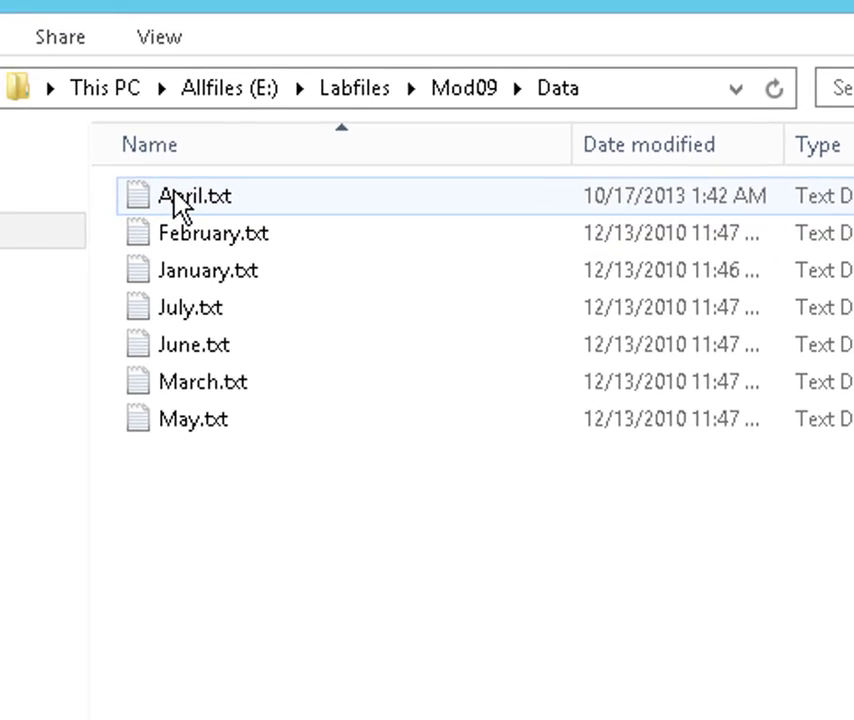
double_click(192, 196)
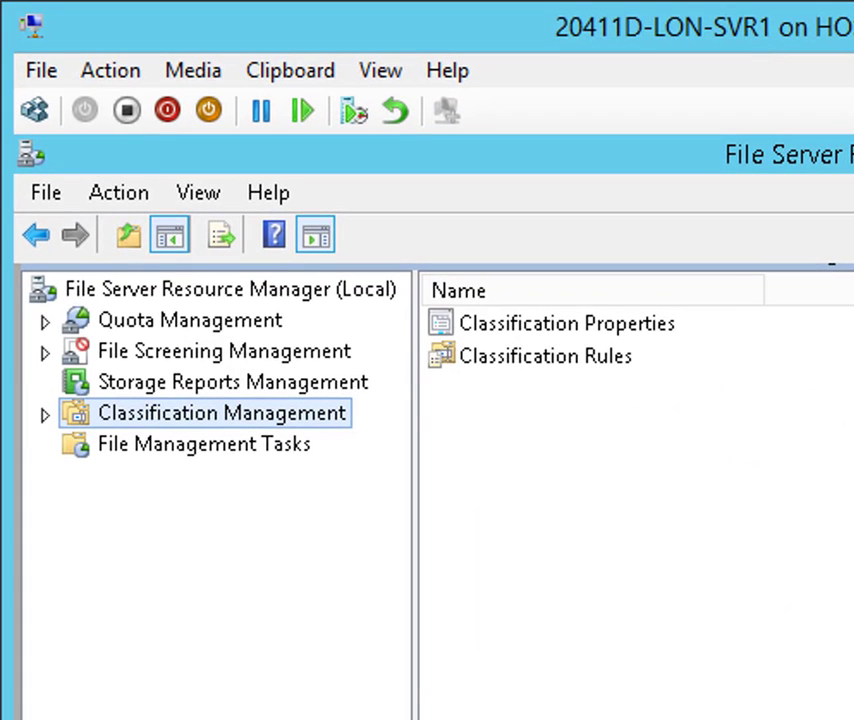
mouse_move(304, 648)
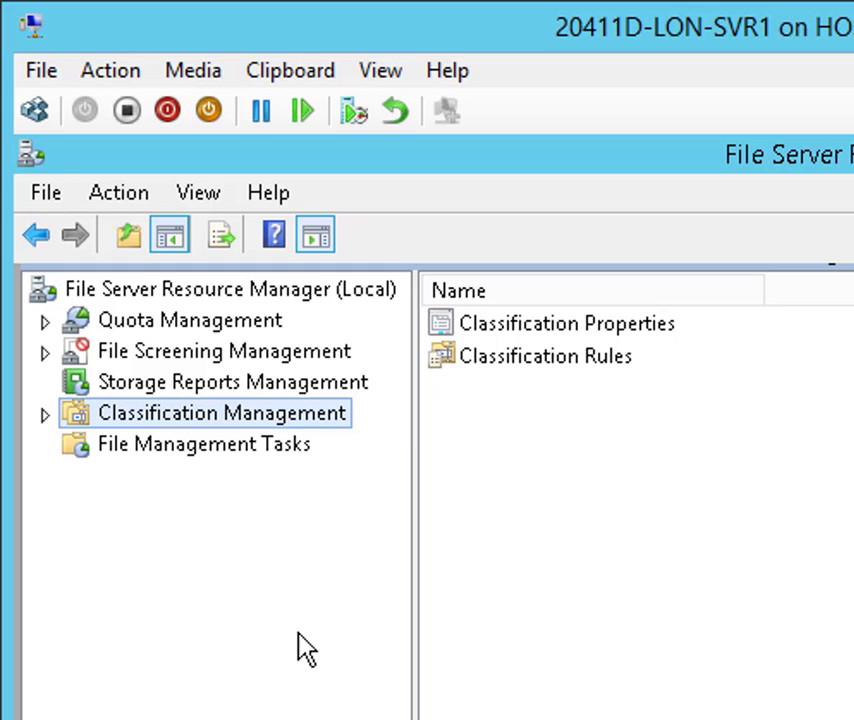
Create a file management task 'Expire Documents' described as 'Move old documents to another folder.'
left_click(204, 444)
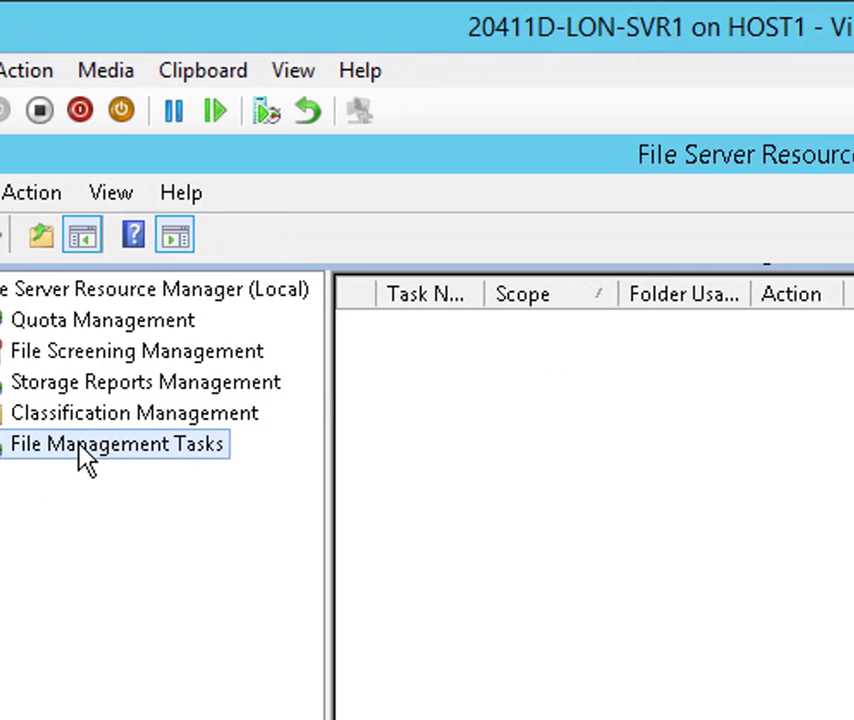
left_click(116, 444)
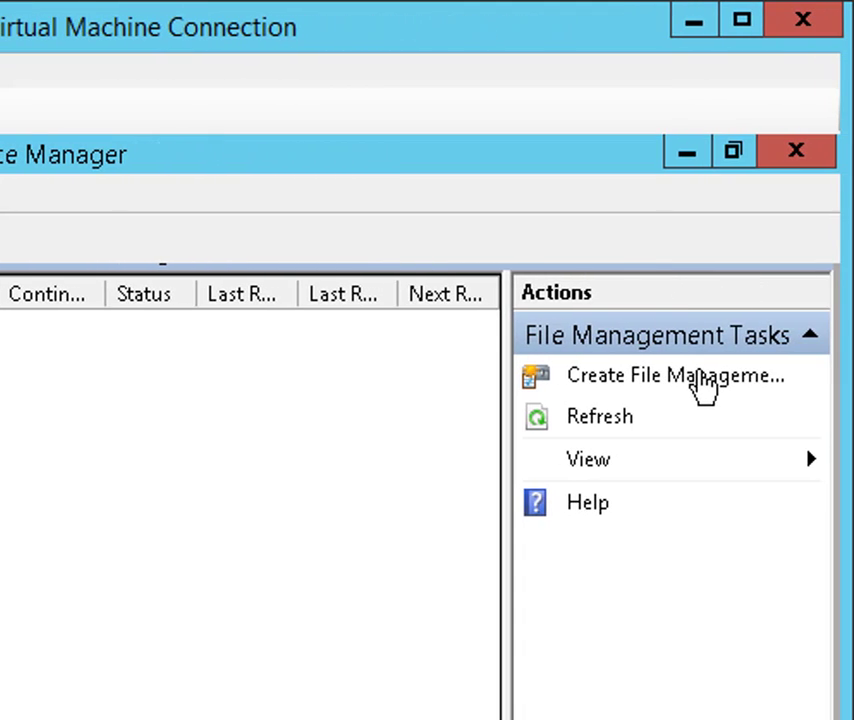
left_click(674, 376)
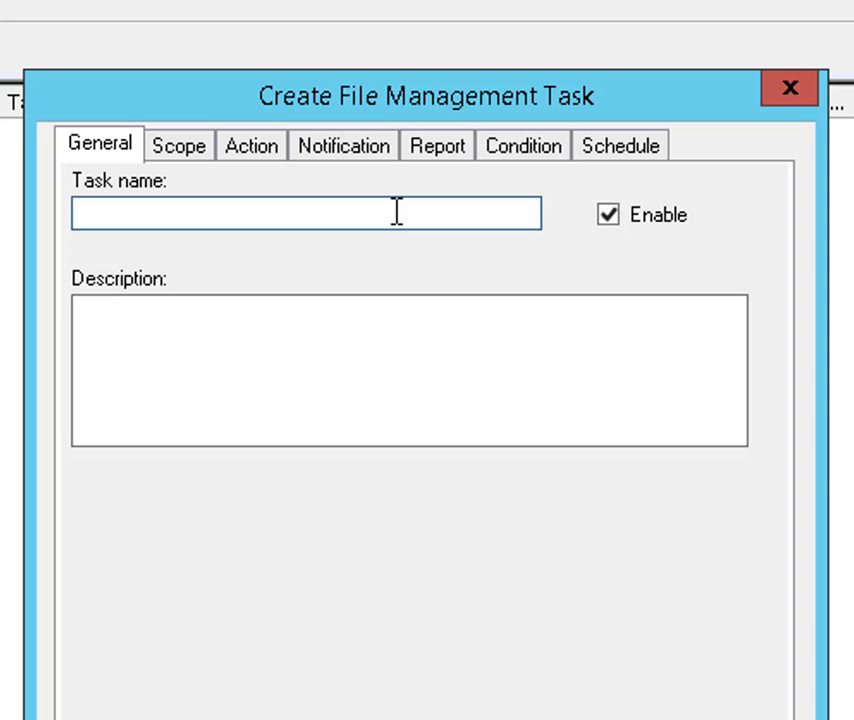
type("Expire Documents")
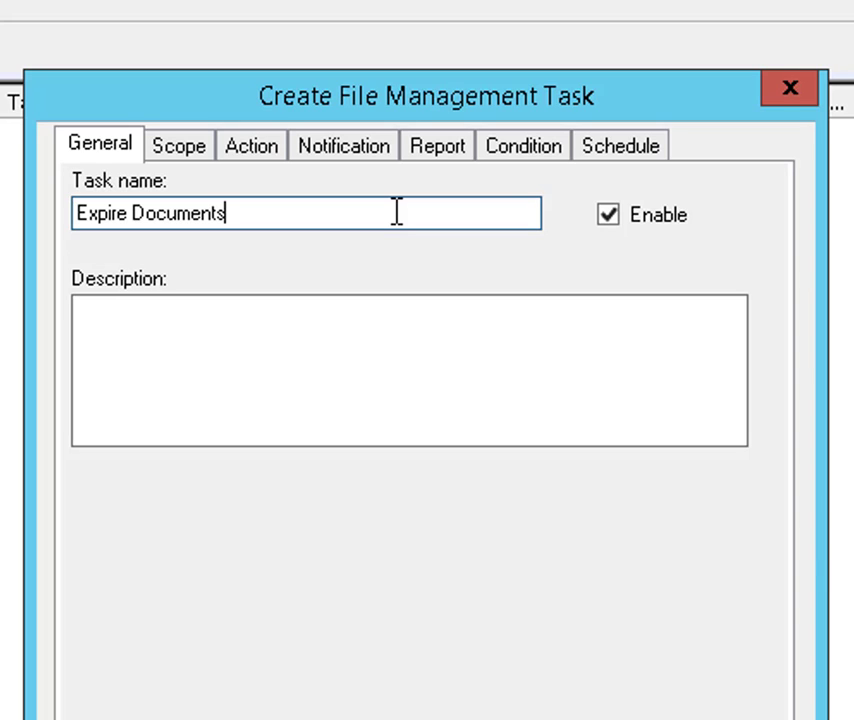
mouse_move(388, 212)
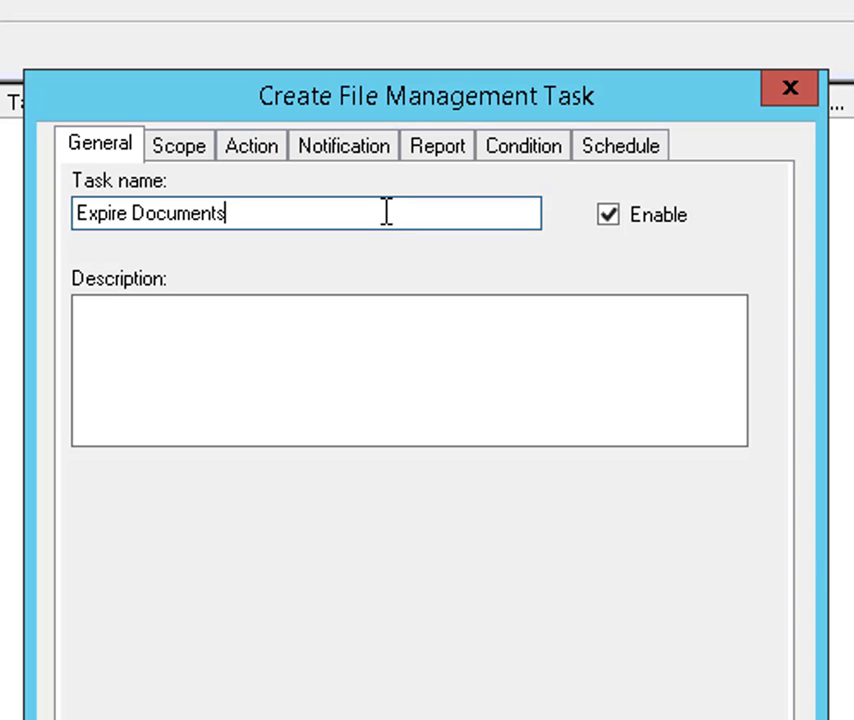
left_click(408, 376)
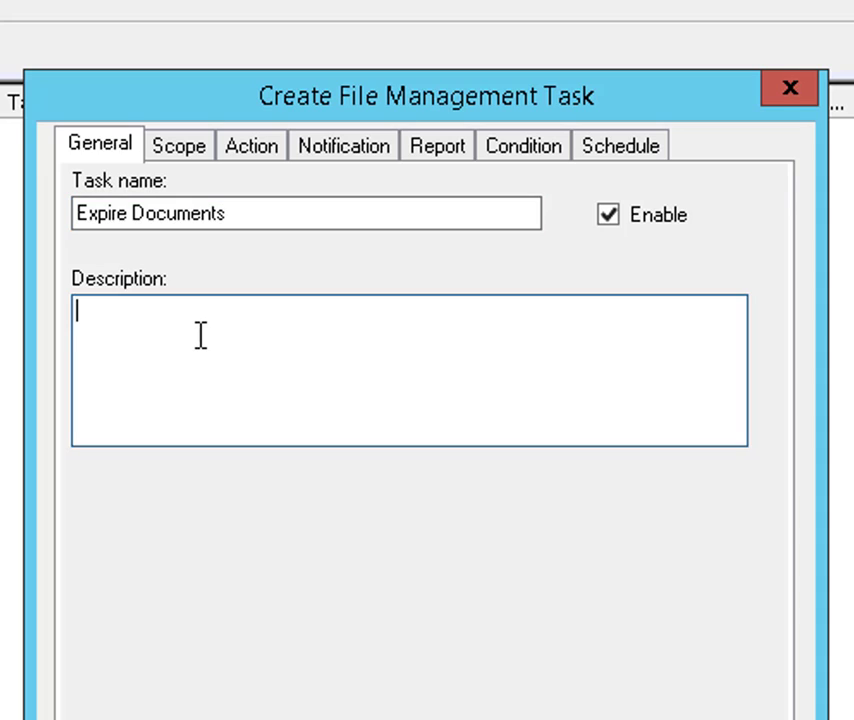
type("Move old documents to another folder.")
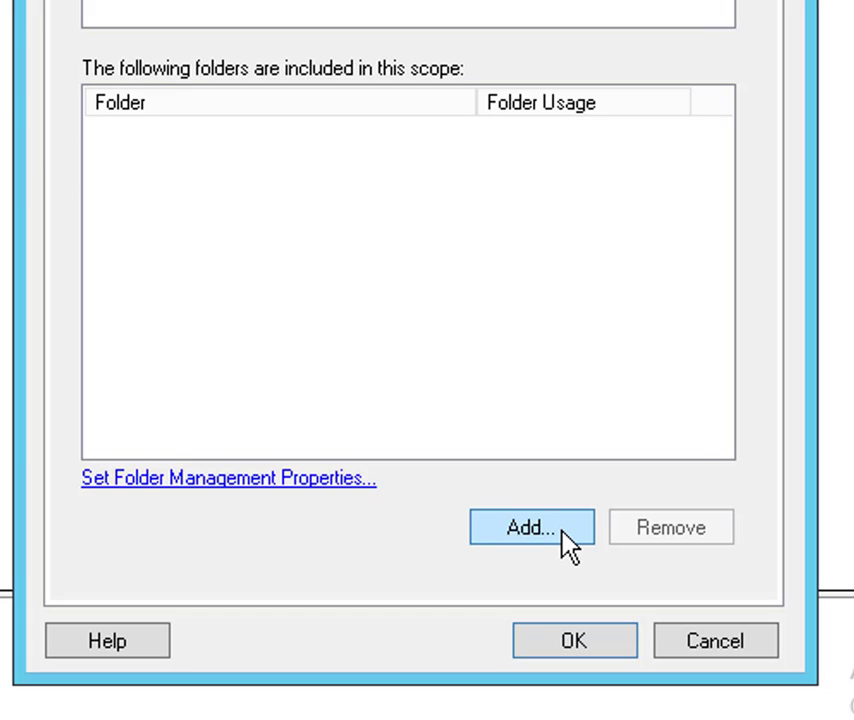
Add E:\Labfiles\Mod09\Data as the folder in the task's scope
left_click(532, 528)
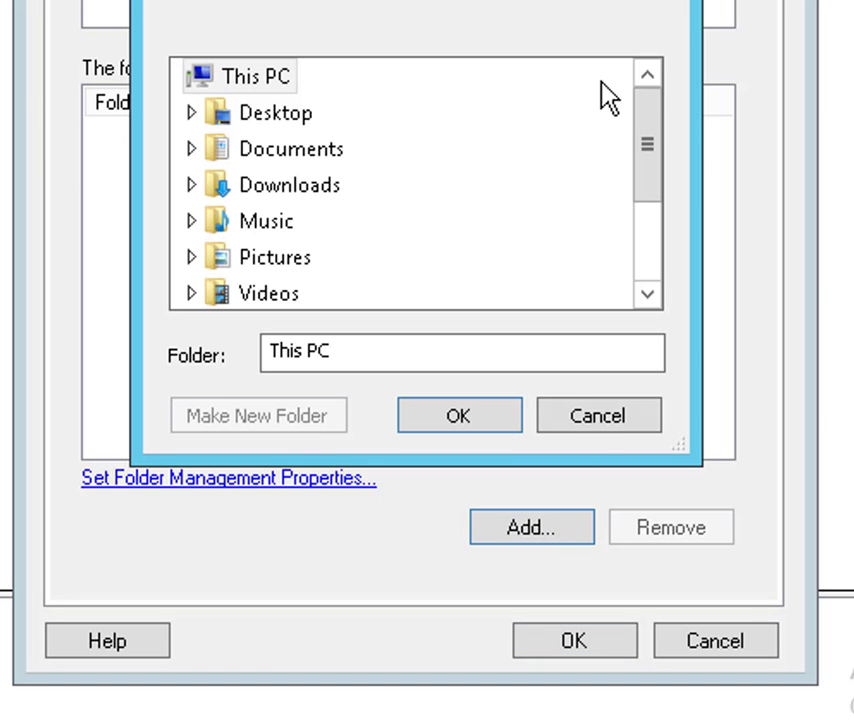
scroll("down", 3)
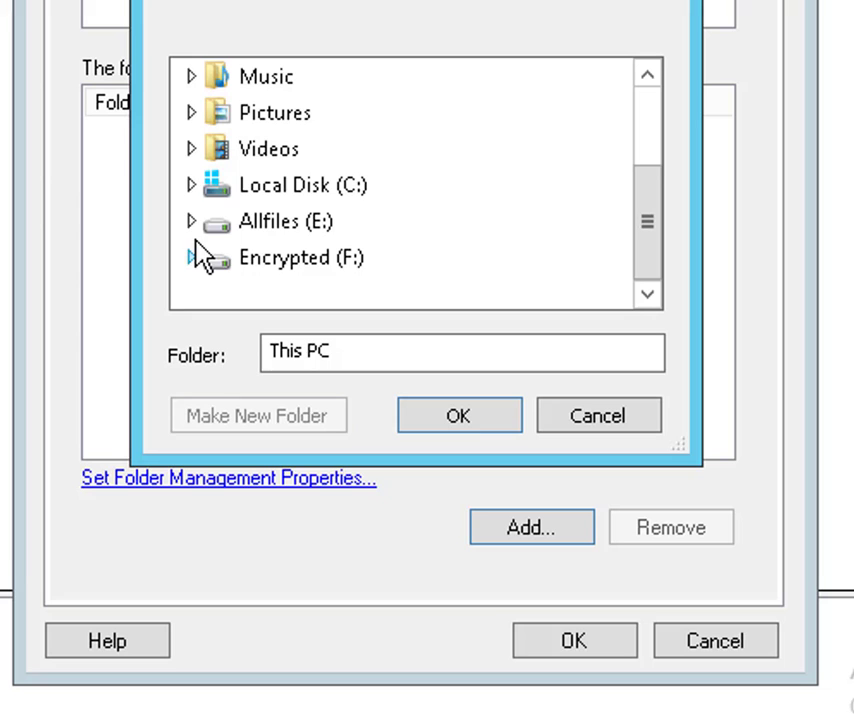
left_click(190, 220)
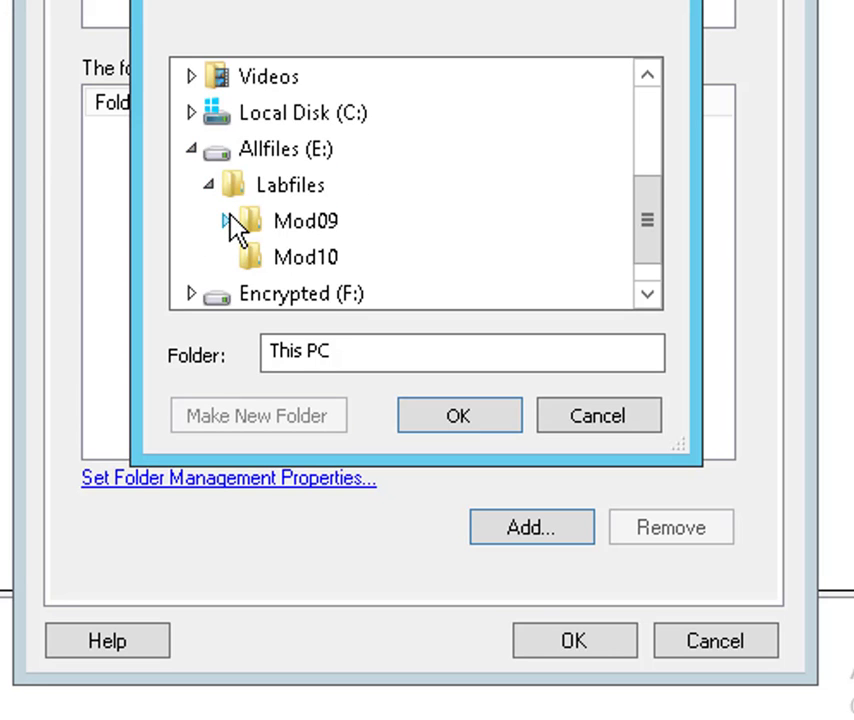
left_click(228, 220)
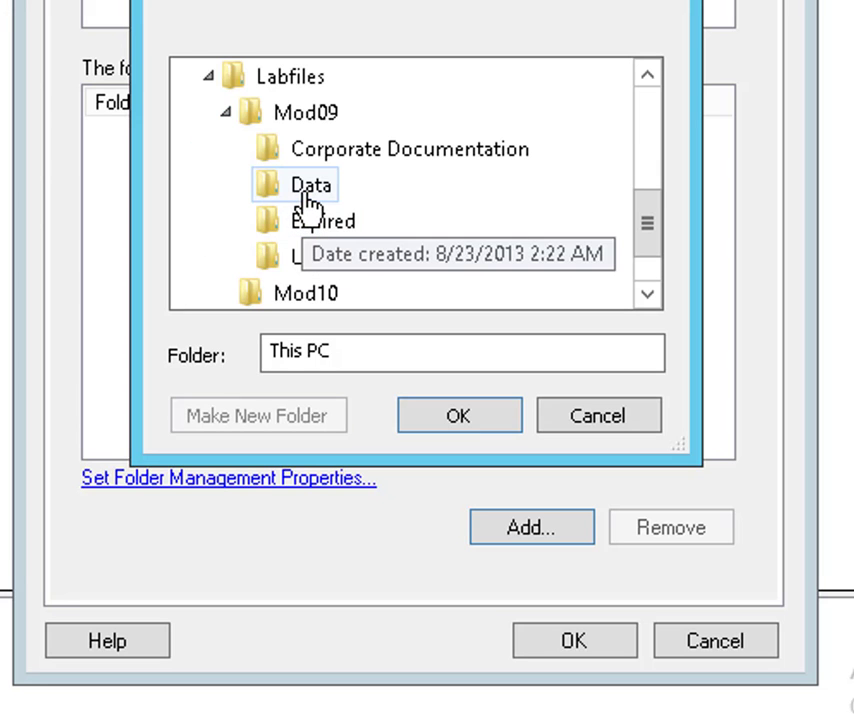
left_click(458, 414)
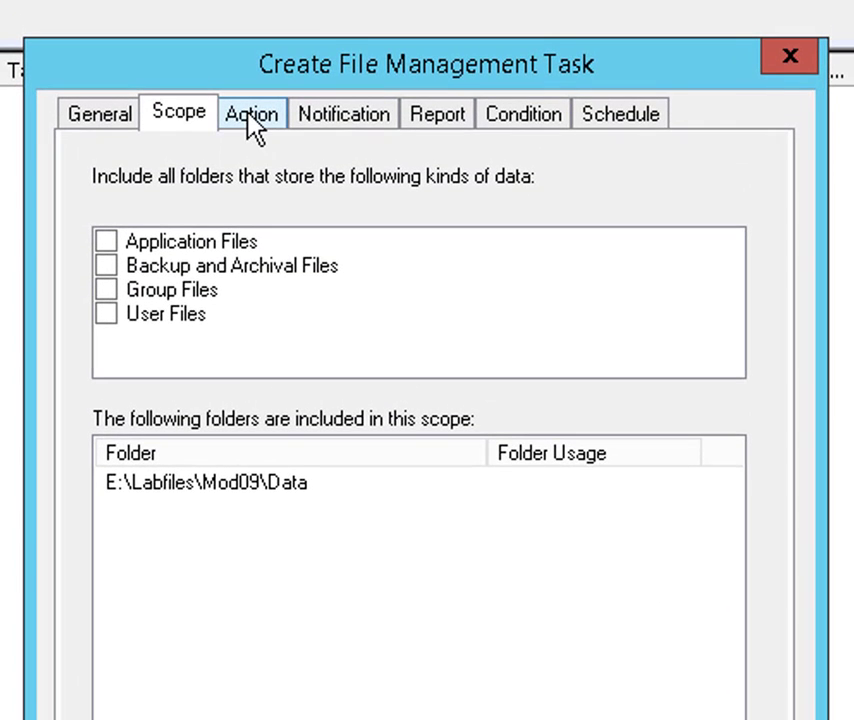
Set the action type to File expiration with E:\Labfiles\Mod09\Expired as the expiration directory
left_click(252, 112)
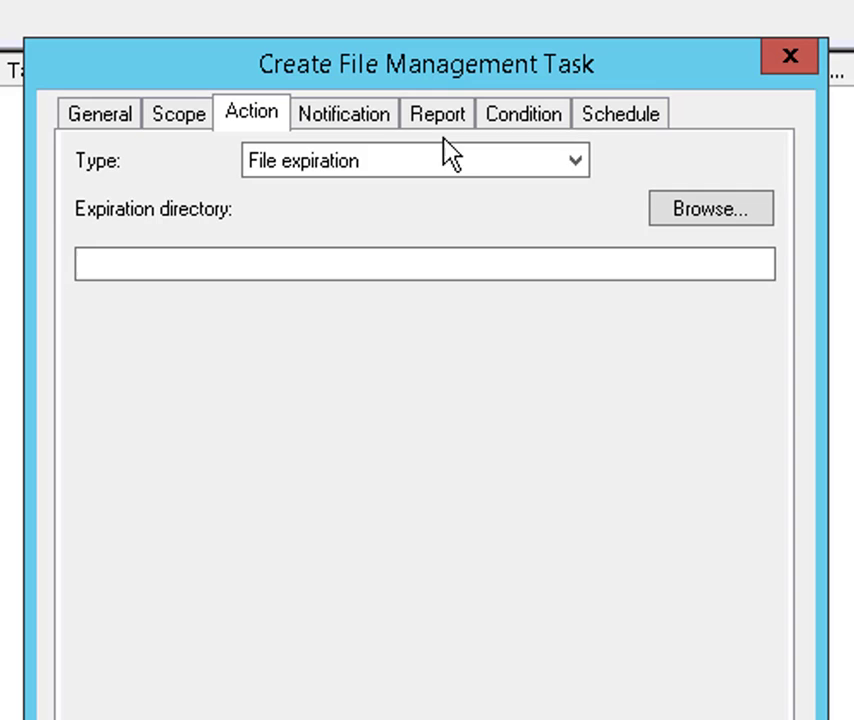
left_click(572, 160)
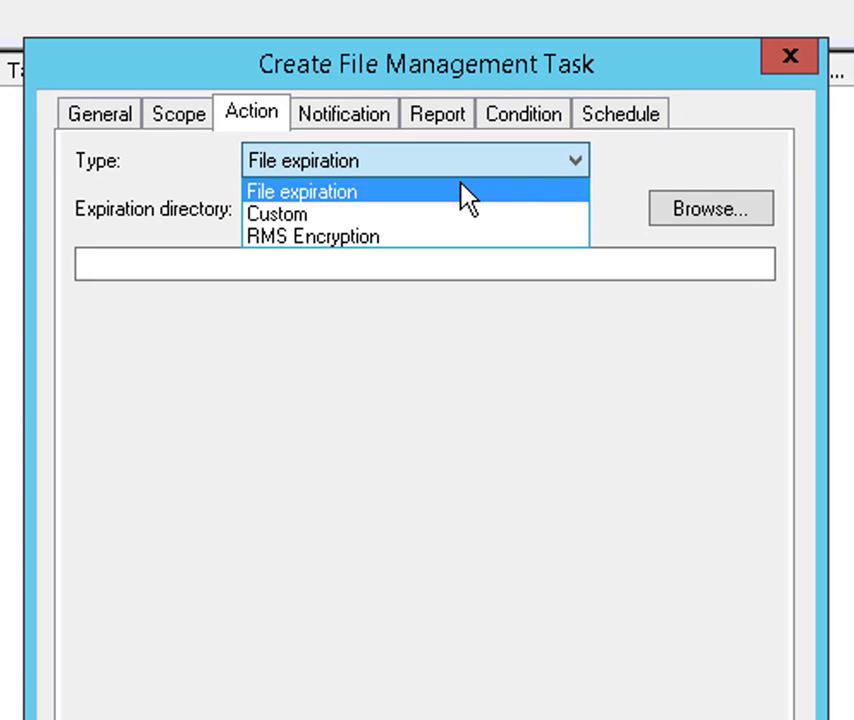
left_click(302, 192)
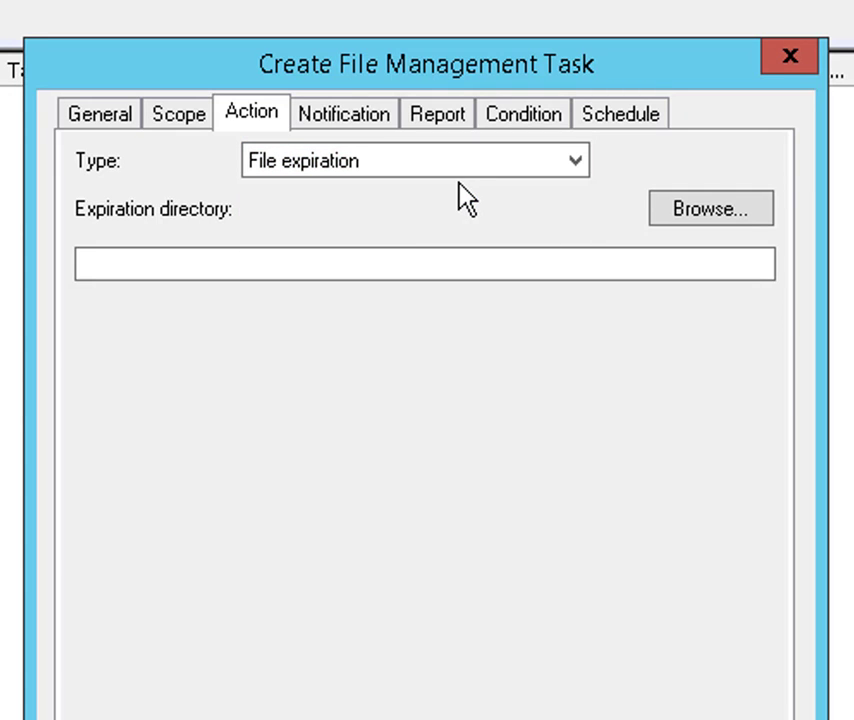
left_click(710, 208)
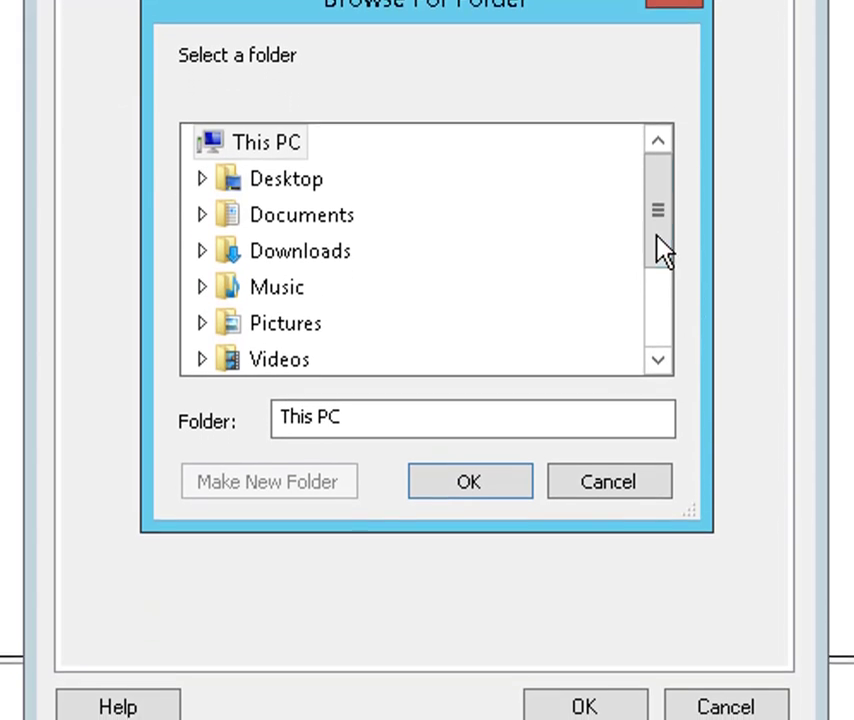
scroll("down", 3)
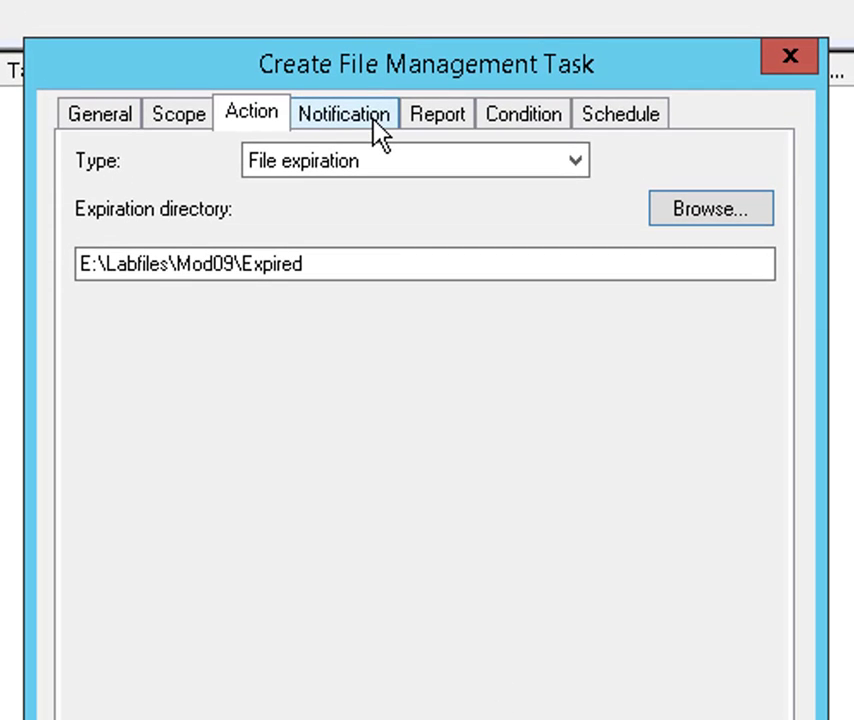
mouse_move(540, 114)
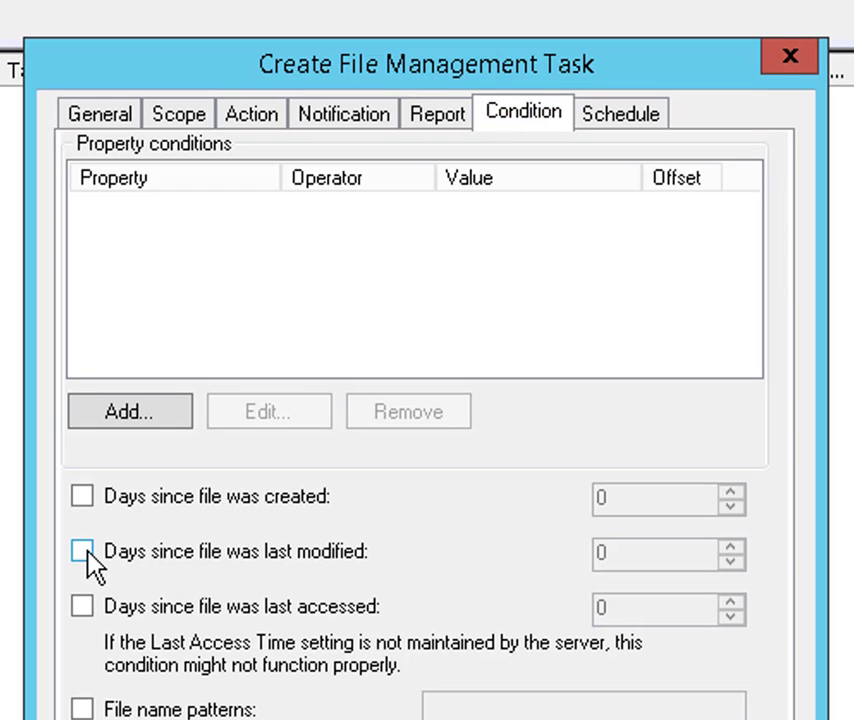
Expire files unmodified for 100 days on a monthly schedule and save the task
left_click(82, 552)
type("100")
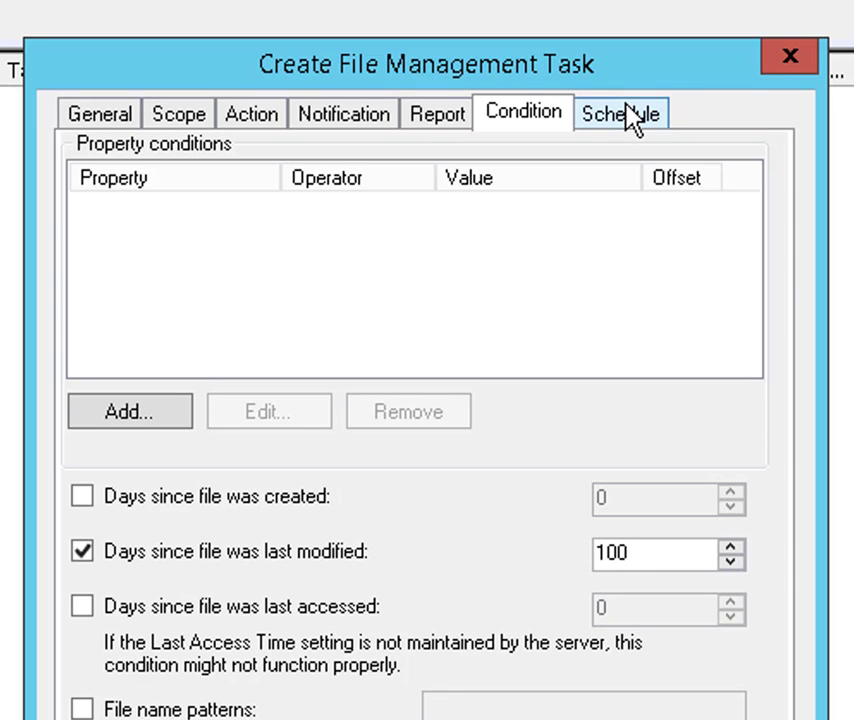
left_click(620, 112)
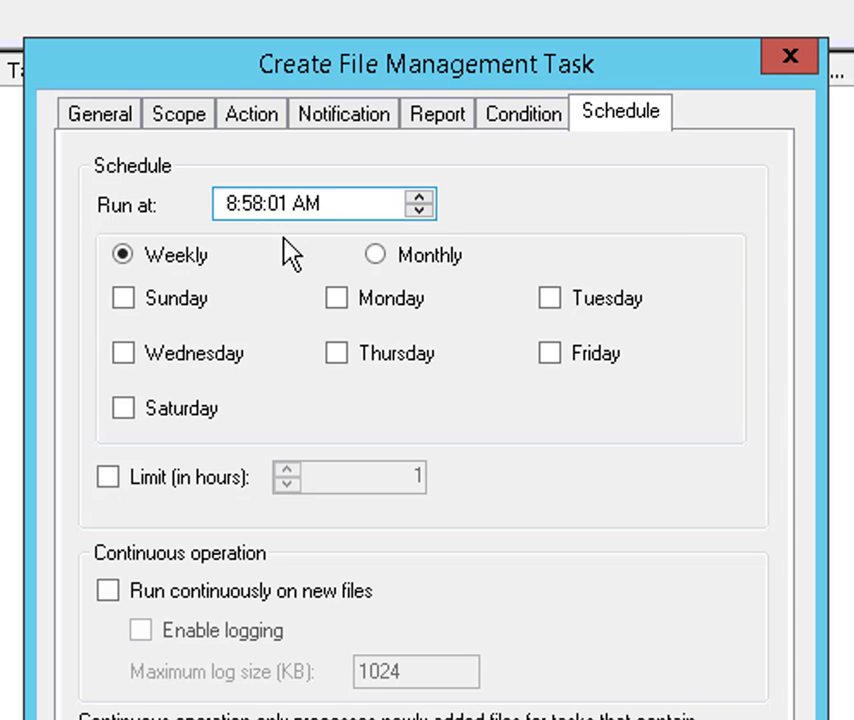
left_click(376, 256)
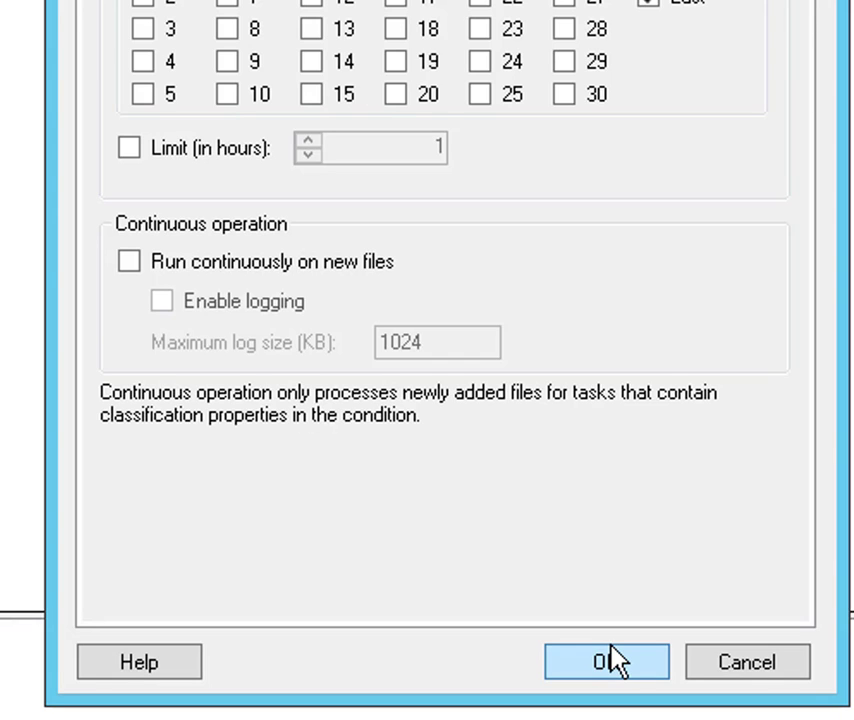
left_click(606, 660)
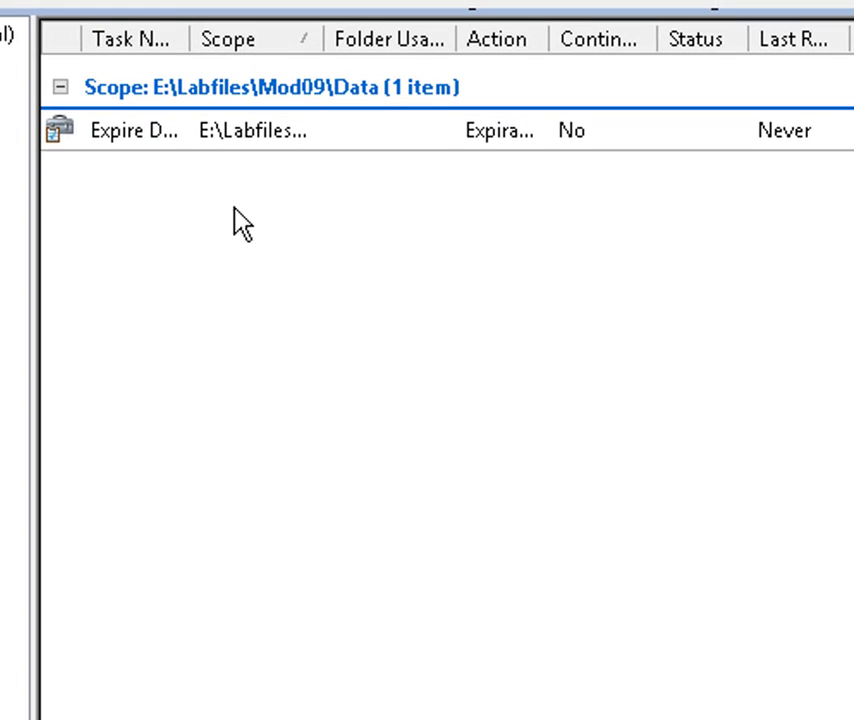
mouse_move(164, 140)
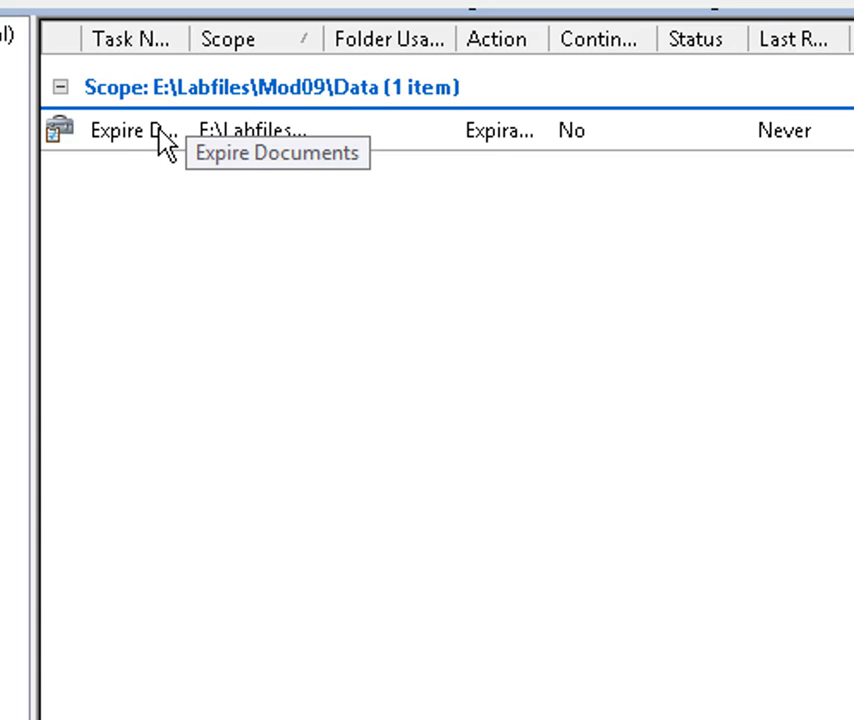
Run Expire Documents now, waiting for the task to complete
right_click(130, 130)
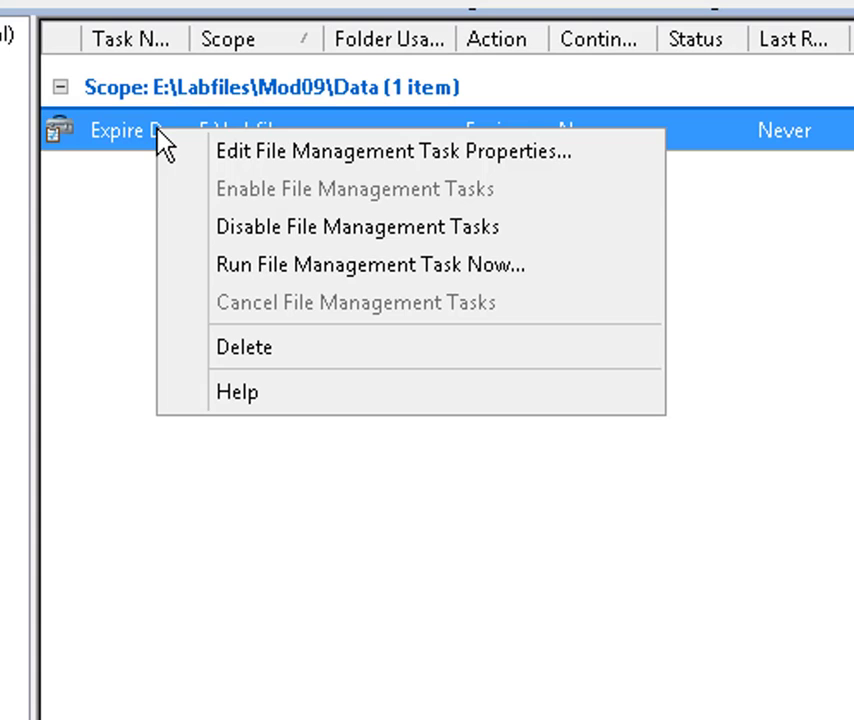
mouse_move(380, 266)
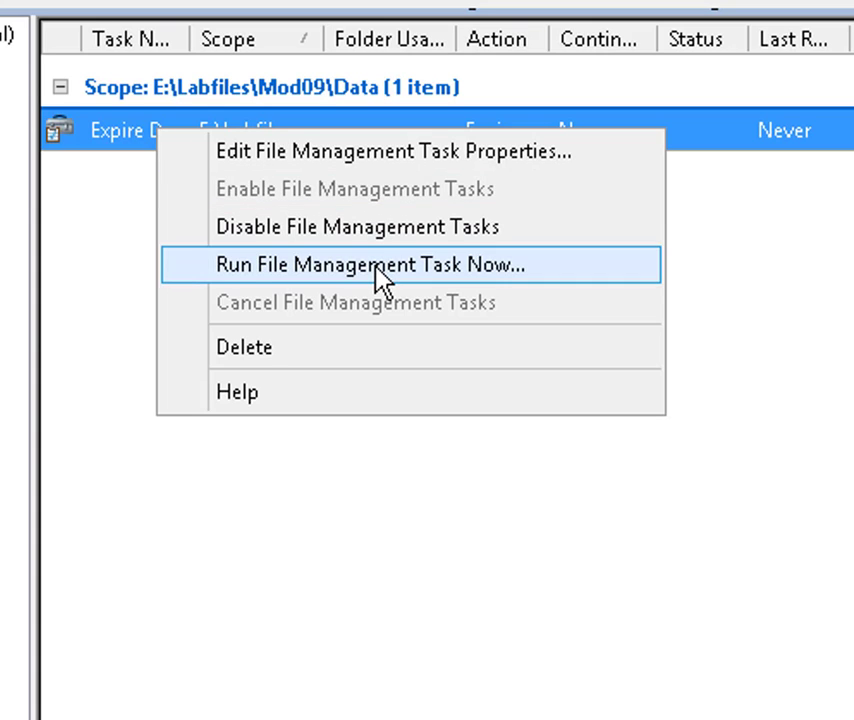
left_click(376, 264)
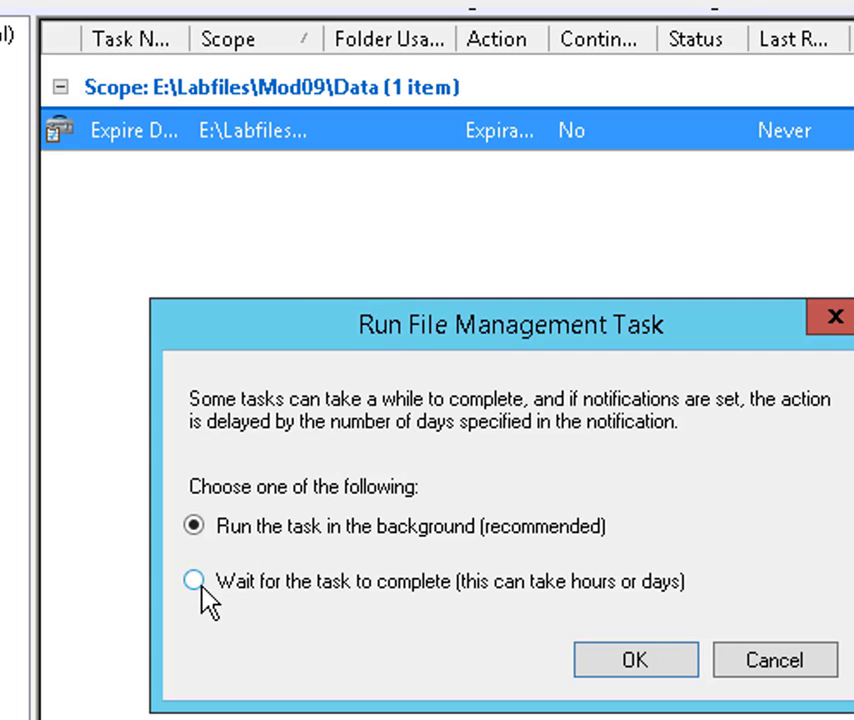
left_click(194, 580)
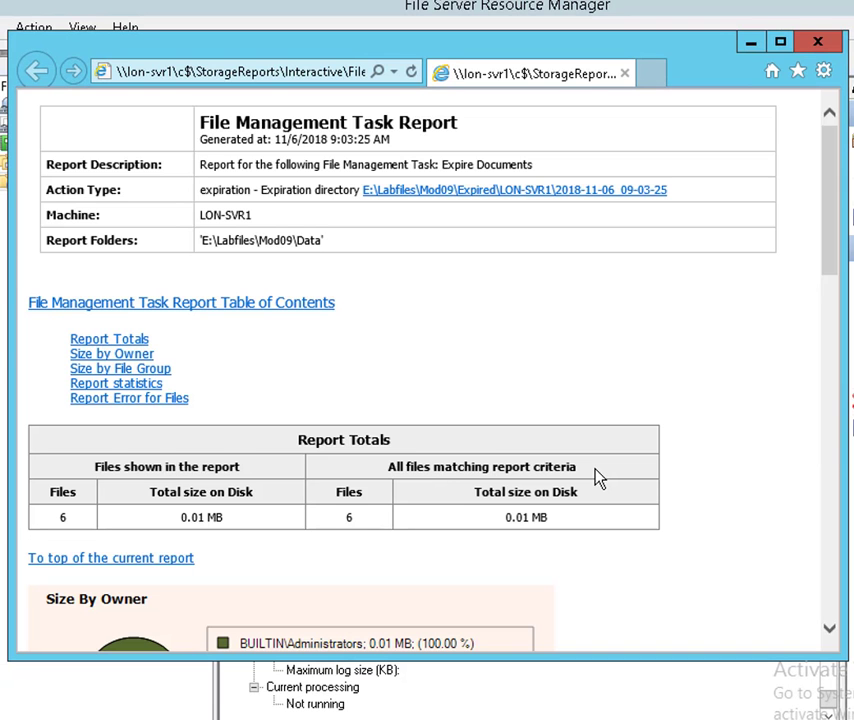
mouse_move(816, 190)
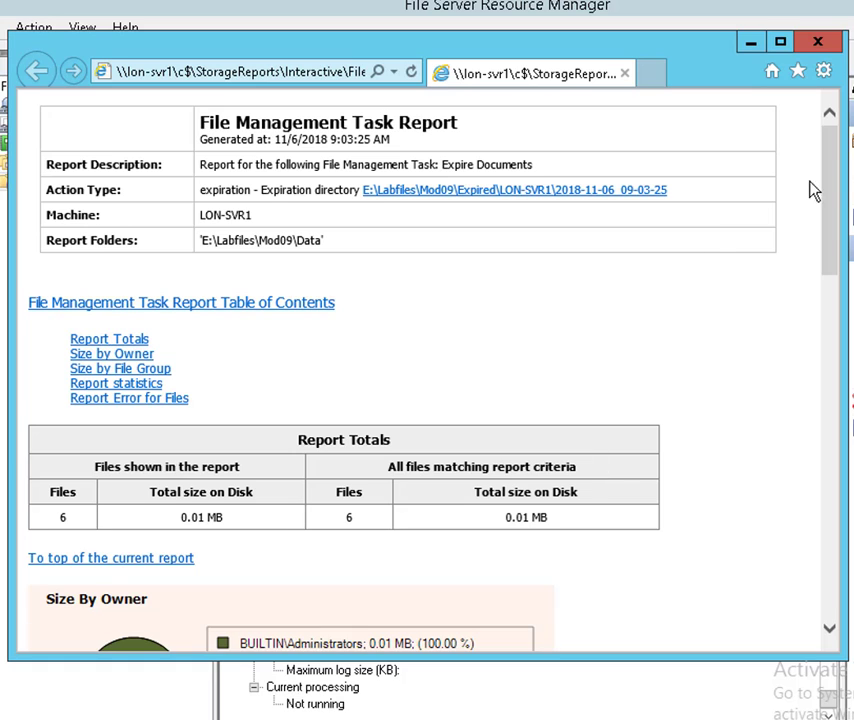
Scroll the report past Report Totals to the list of six expired month files
scroll("down", 3)
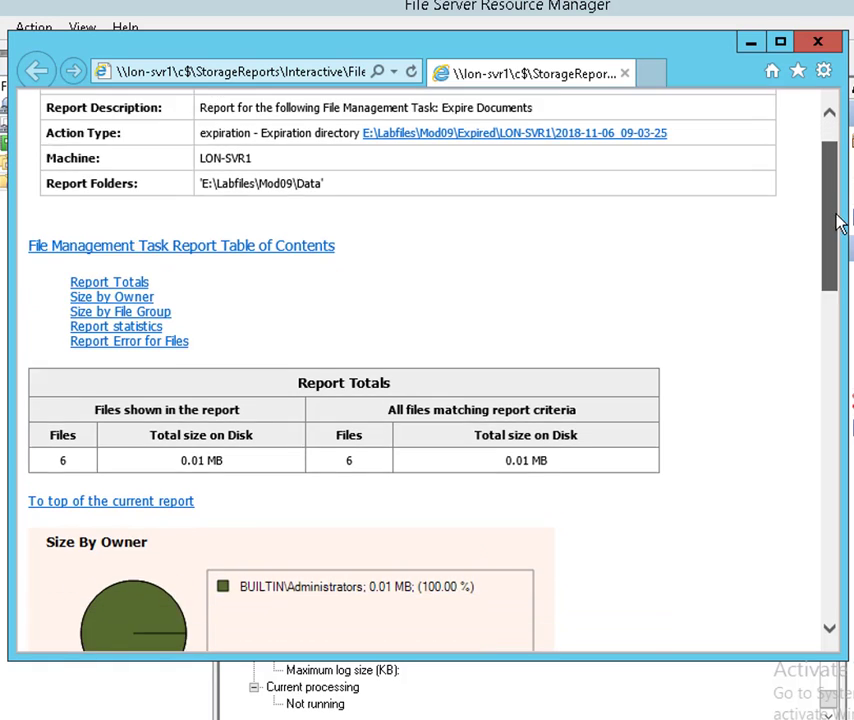
scroll("down", 3)
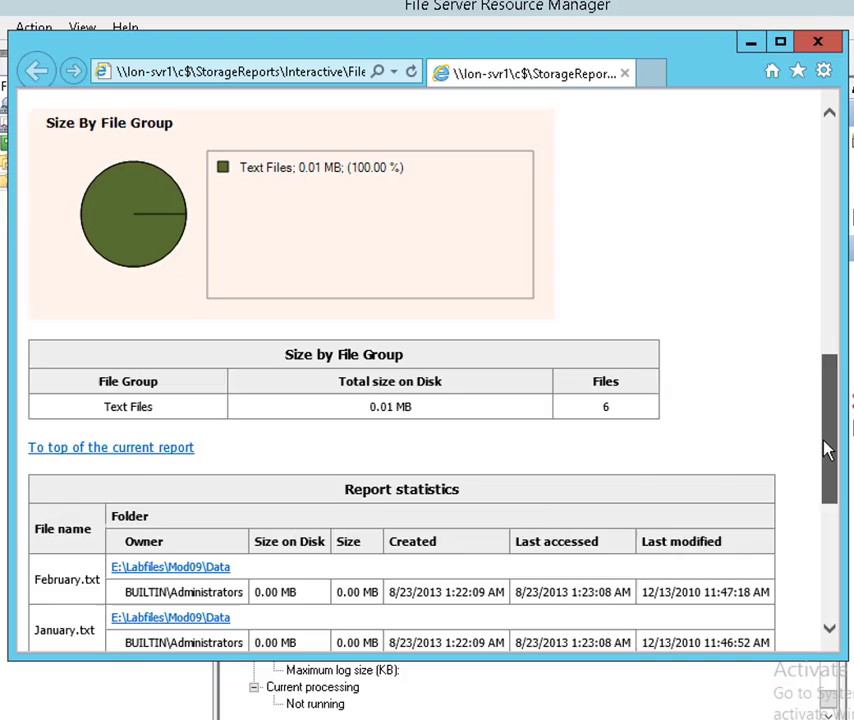
scroll("down", 3)
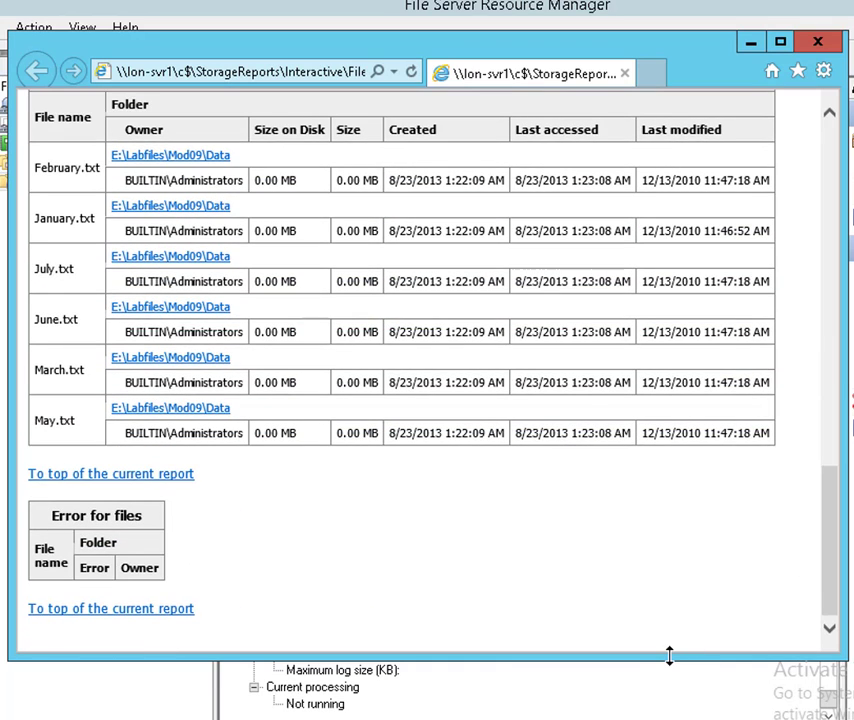
mouse_move(664, 656)
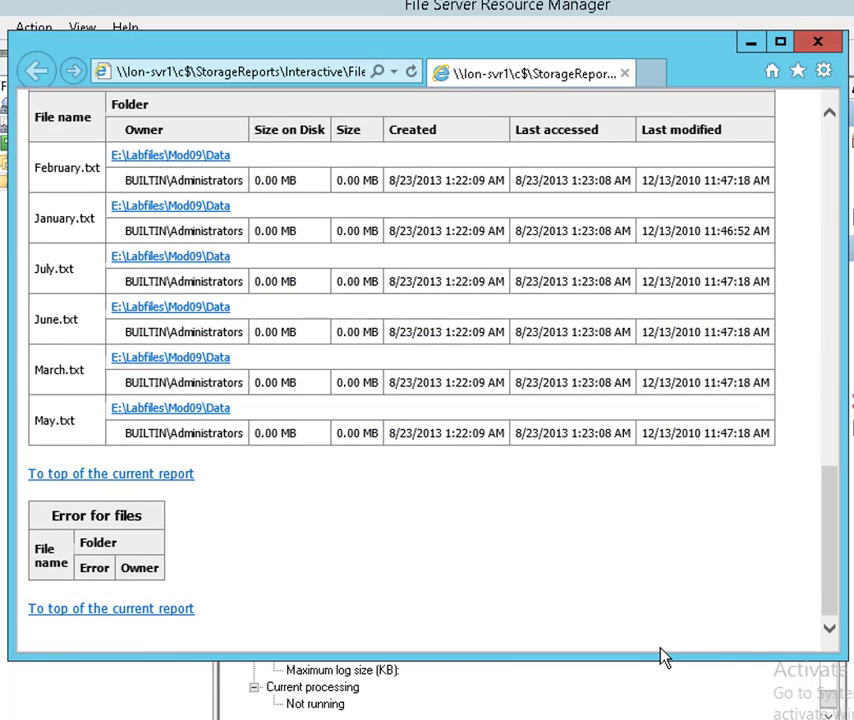